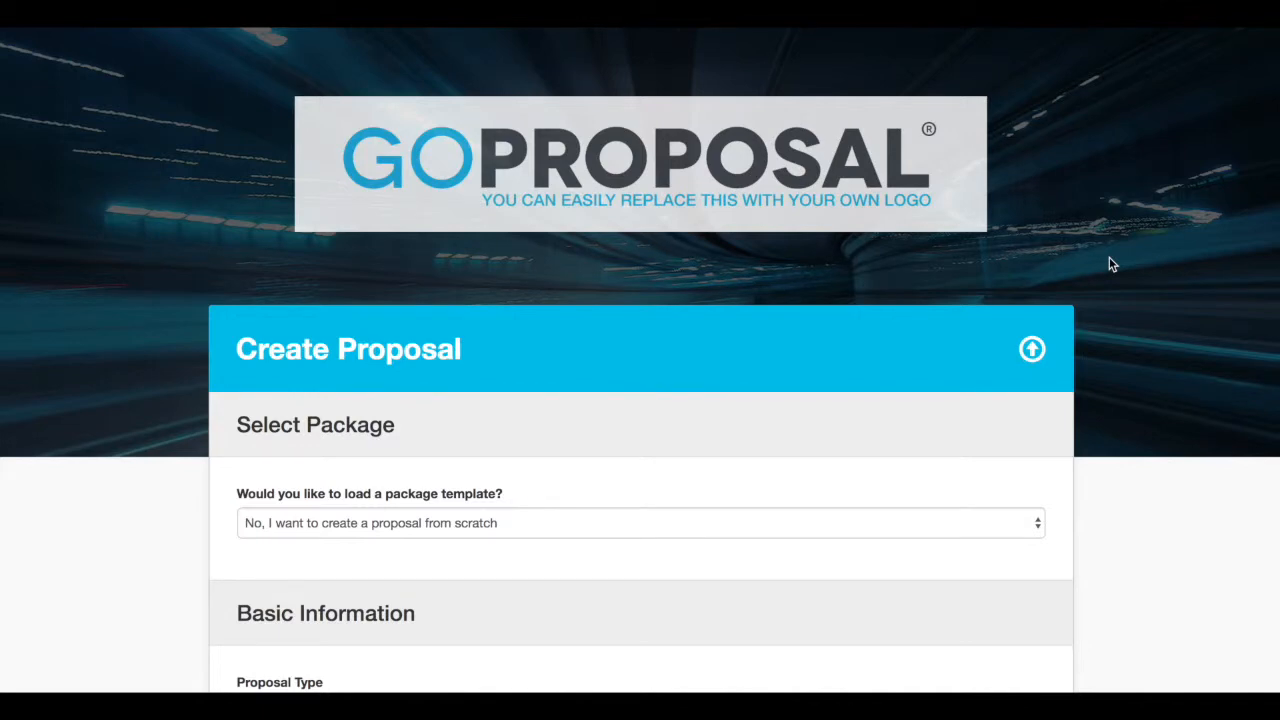
# Set the Period End Date to December 2017 and tick Monthly Management Accounts and Quarterly Review Meetings.
pyautogui.scroll(-3)
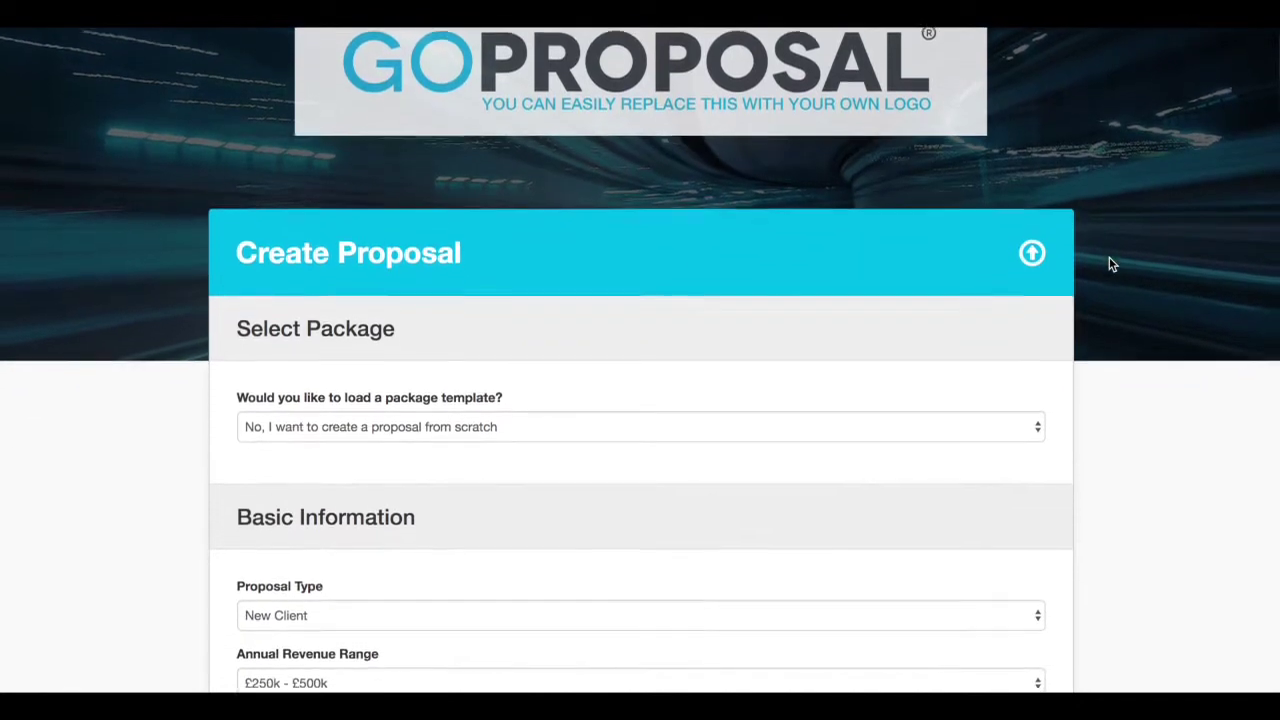
pyautogui.scroll(-3)
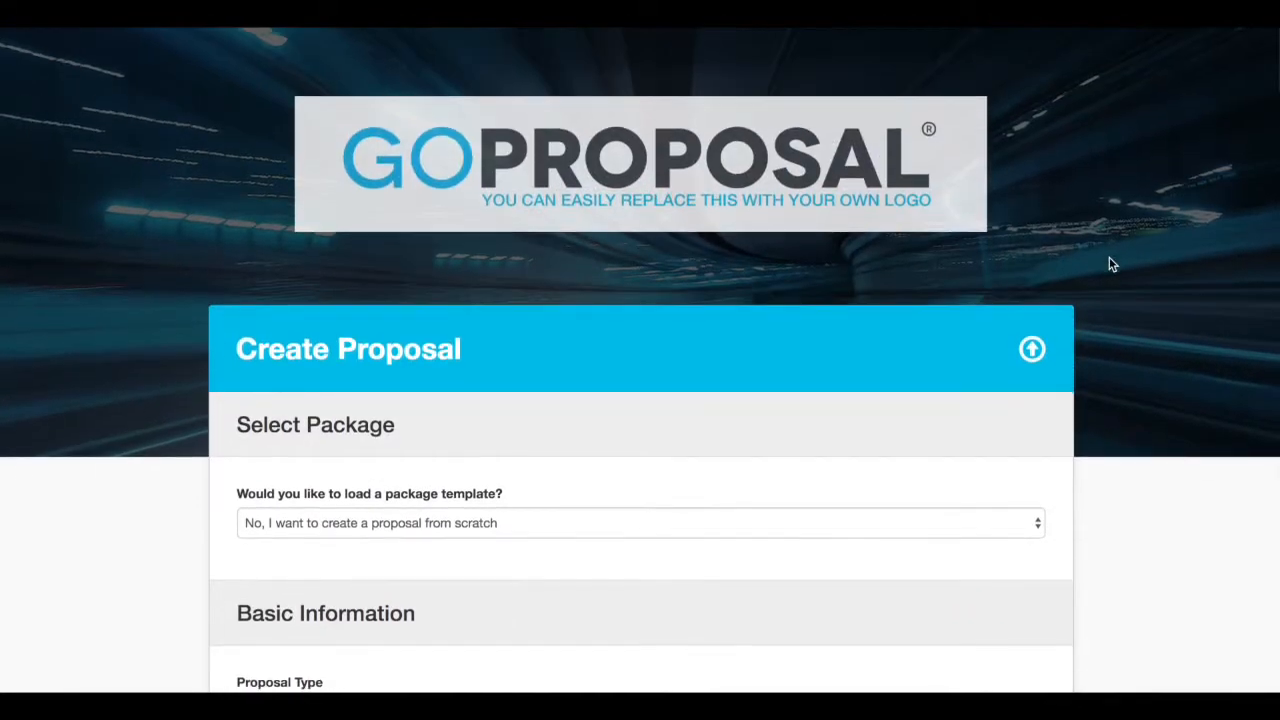
pyautogui.scroll(-3)
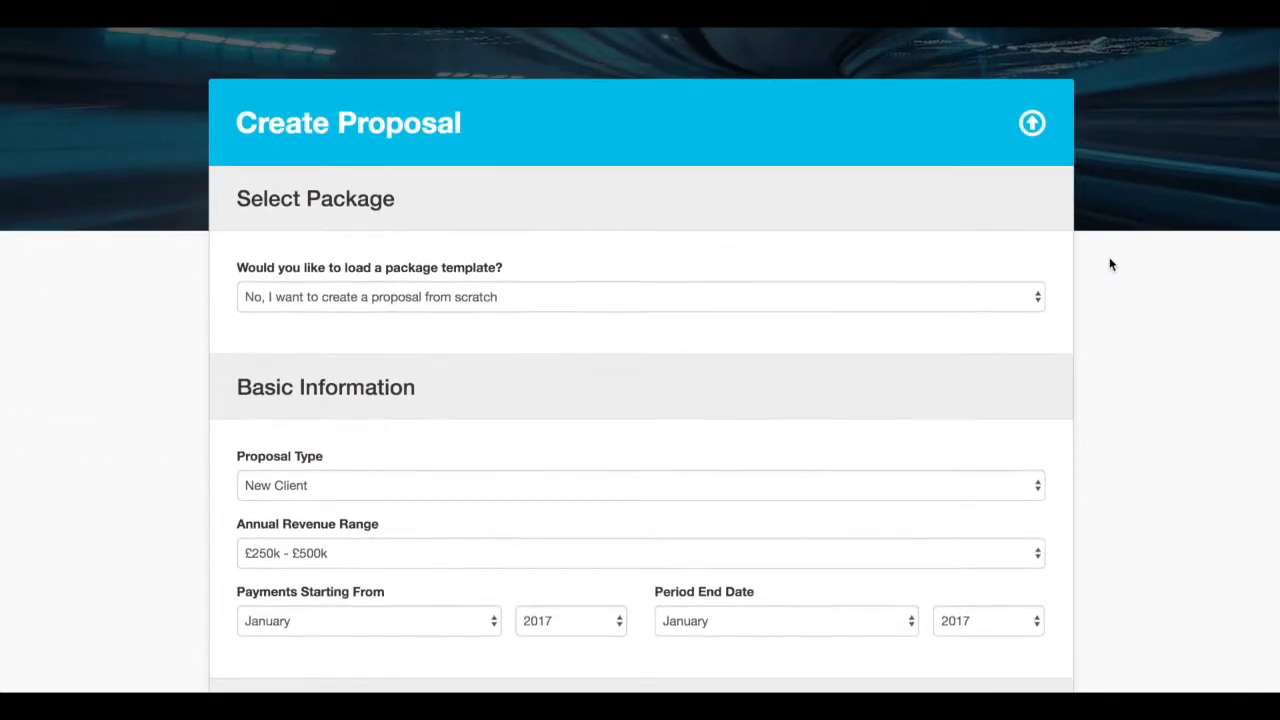
pyautogui.scroll(-3)
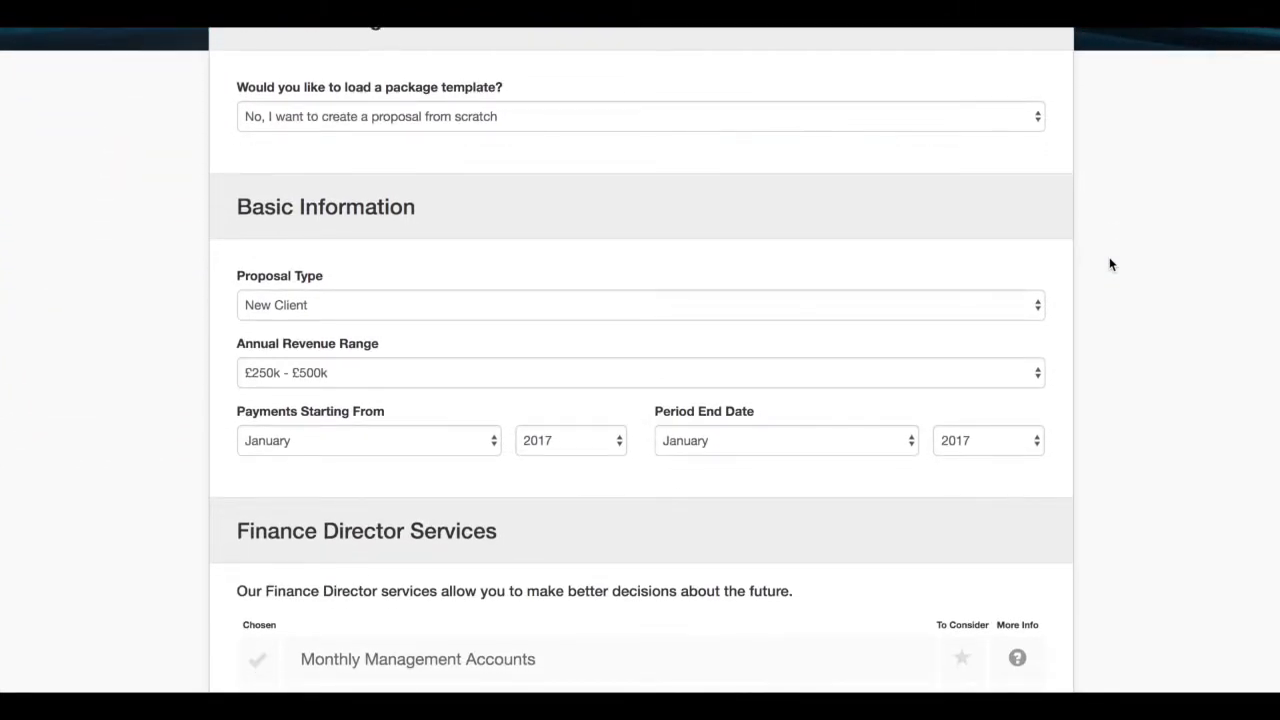
pyautogui.scroll(-3)
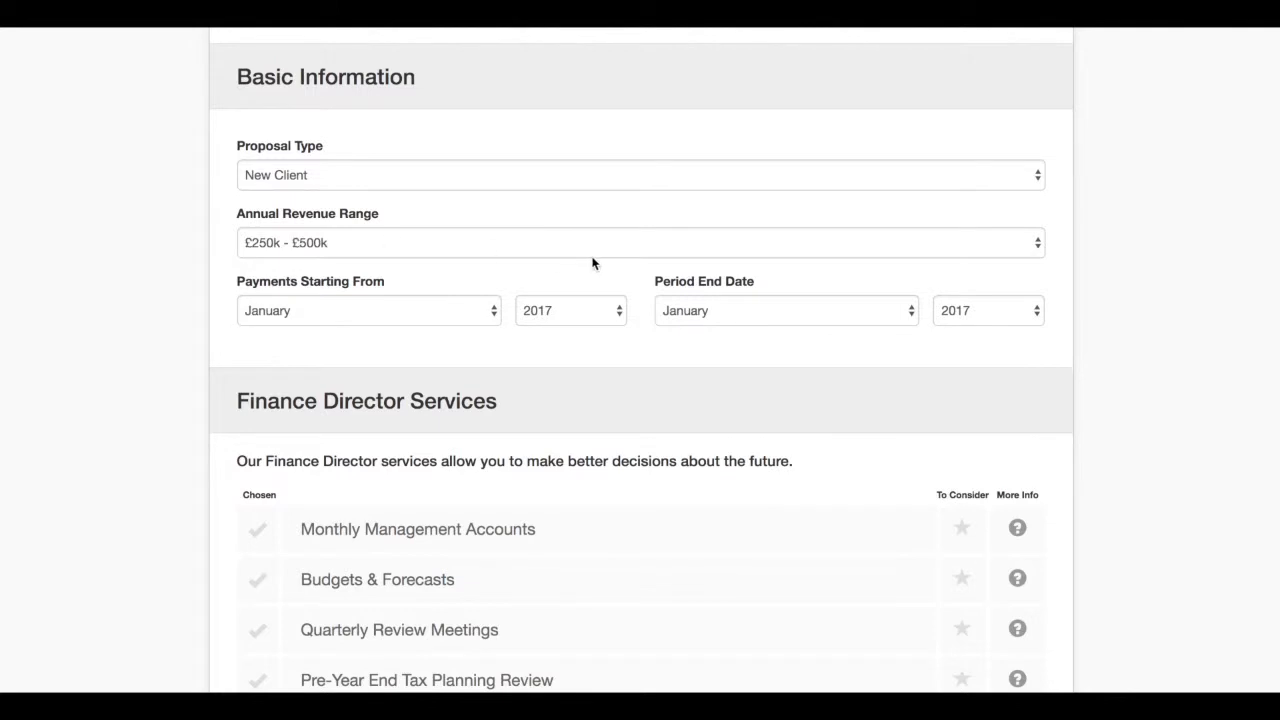
pyautogui.moveTo(604, 324)
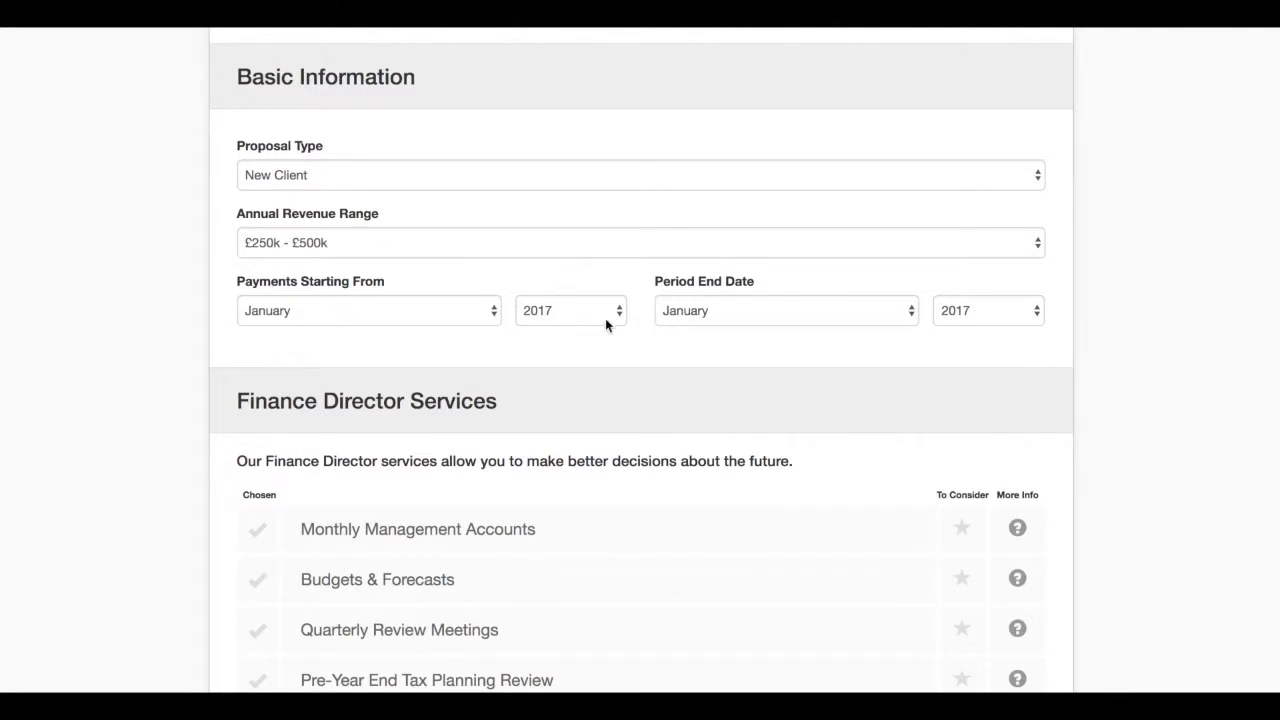
pyautogui.click(784, 310)
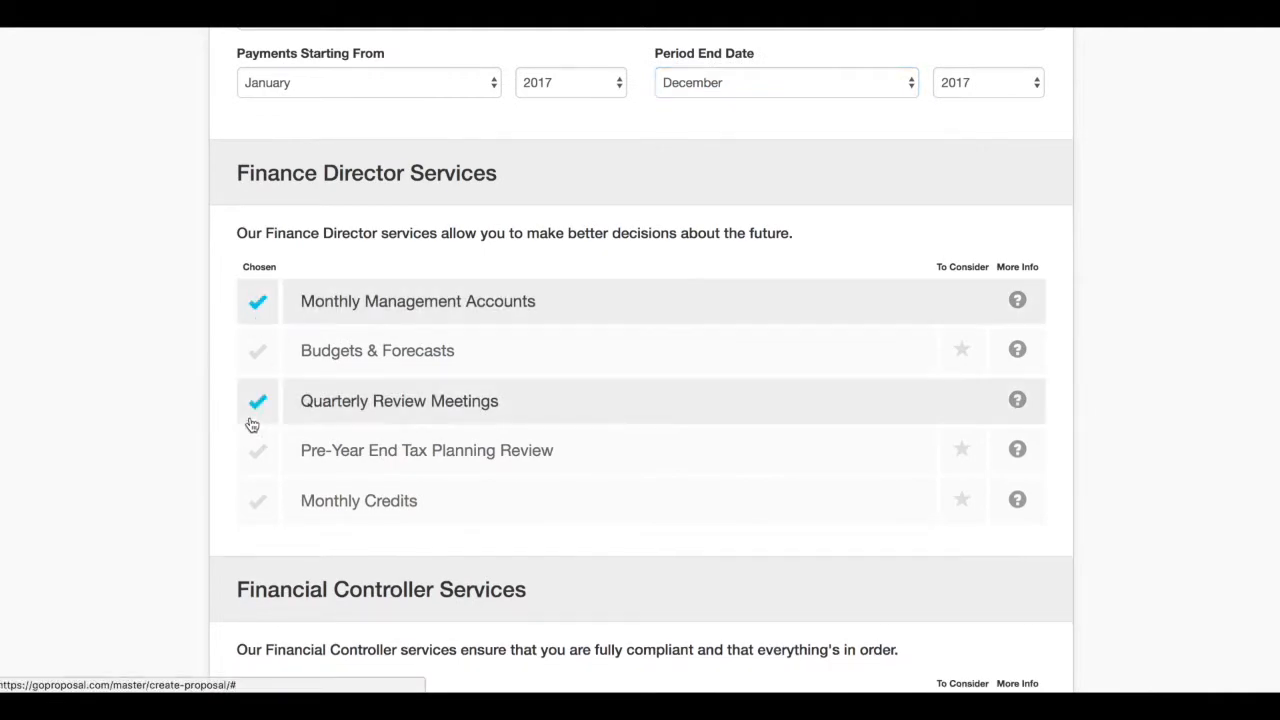
pyautogui.moveTo(616, 440)
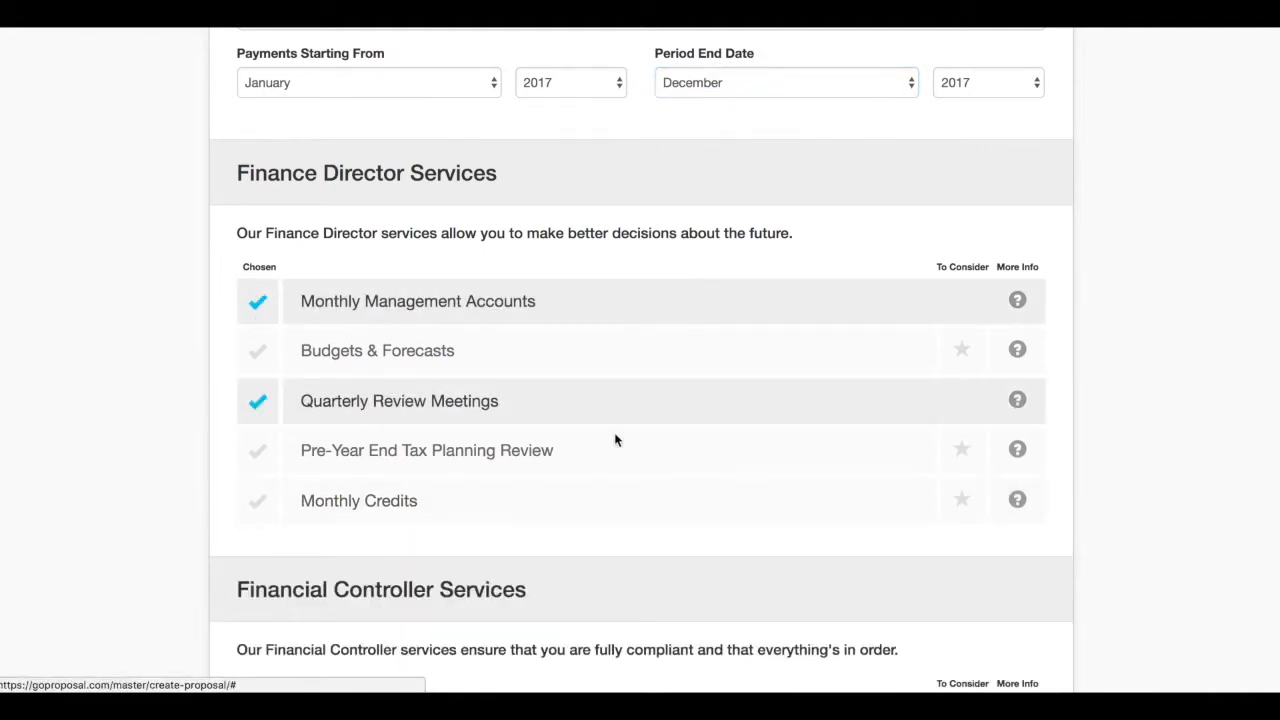
pyautogui.scroll(-3)
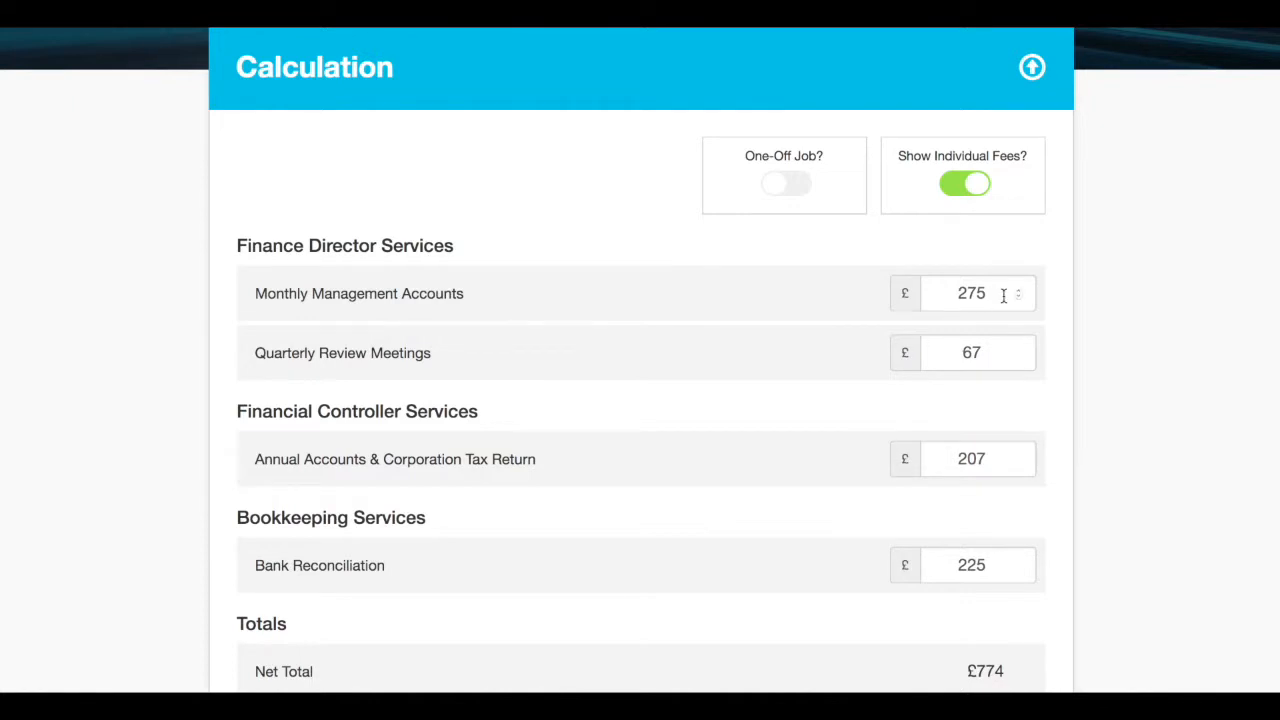
# Review the Calculation panel showing £774 net, £155 VAT and £929 gross.
pyautogui.scroll(-3)
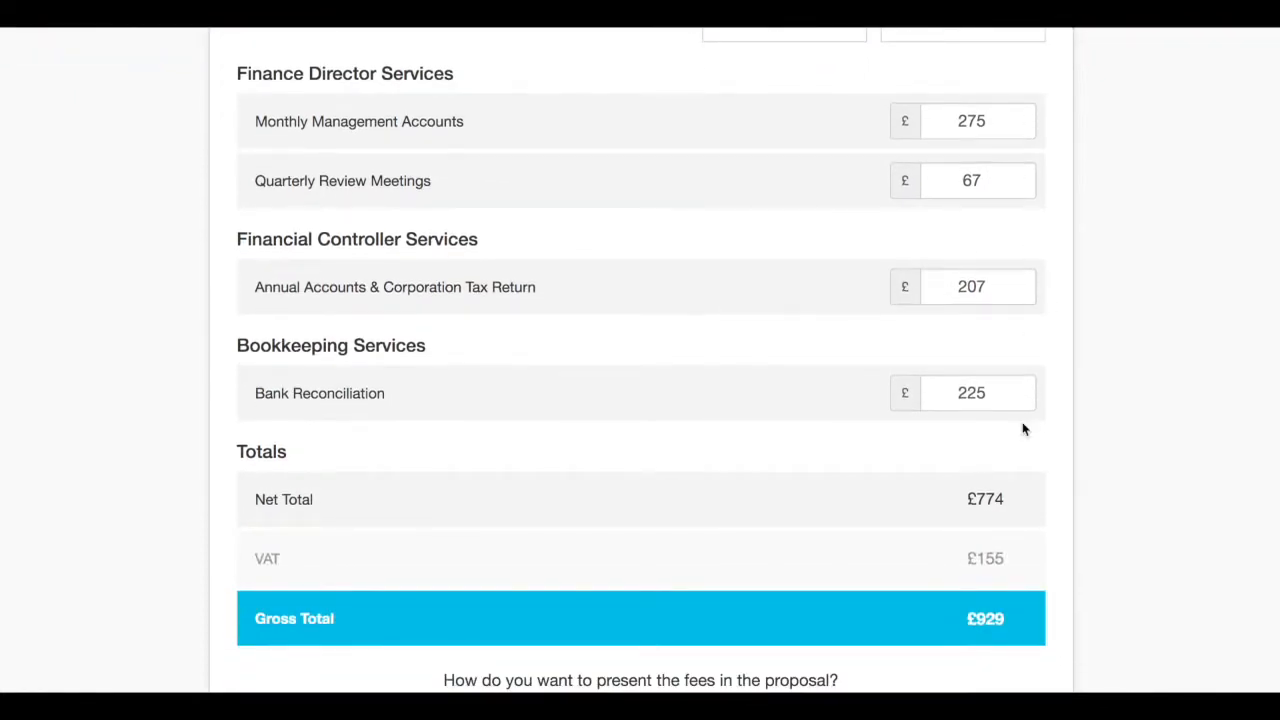
pyautogui.moveTo(1048, 504)
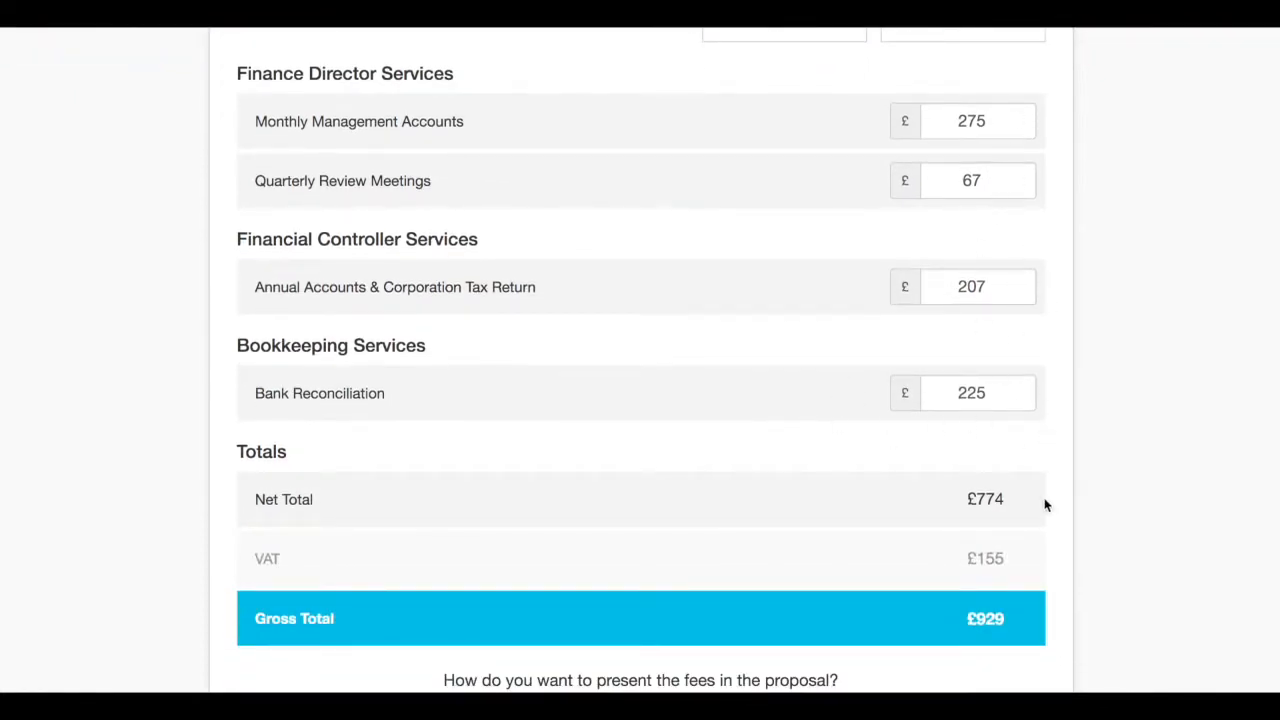
pyautogui.moveTo(822, 476)
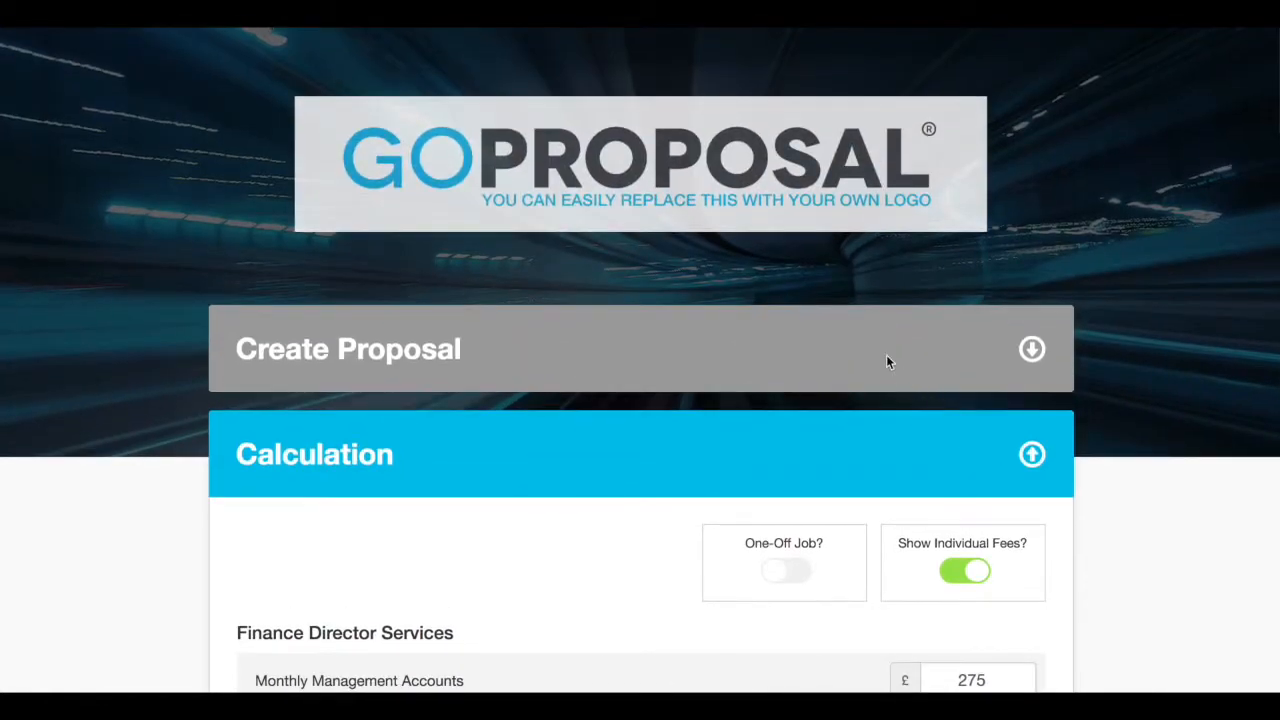
# Mark Monthly Management Accounts as To Consider, dropping the calculation to £432 net and £518 gross.
pyautogui.scroll(-3)
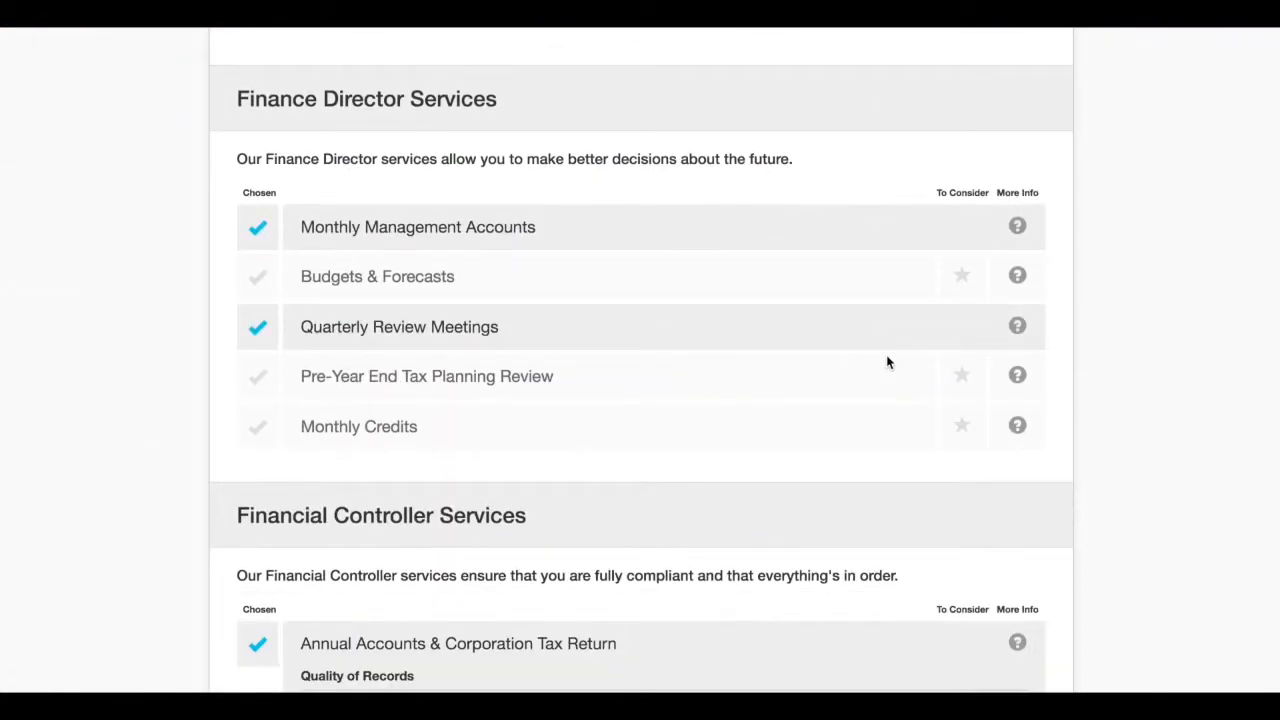
pyautogui.click(256, 226)
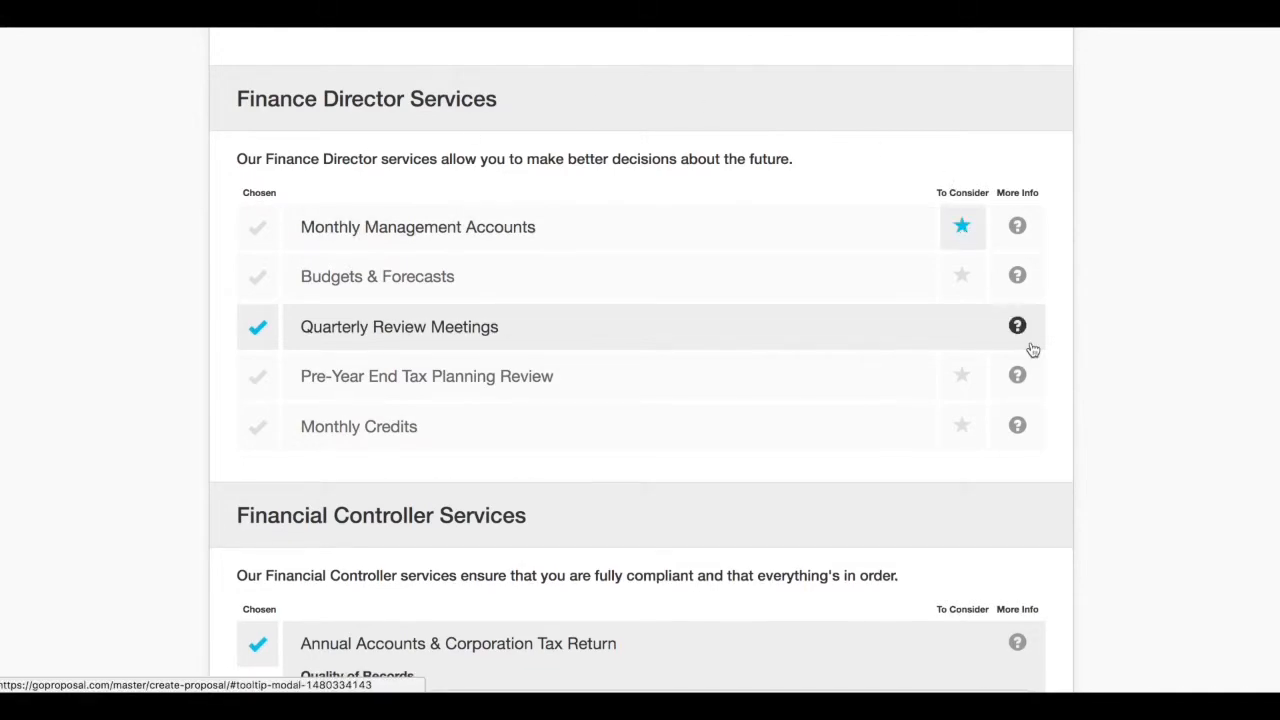
pyautogui.scroll(-3)
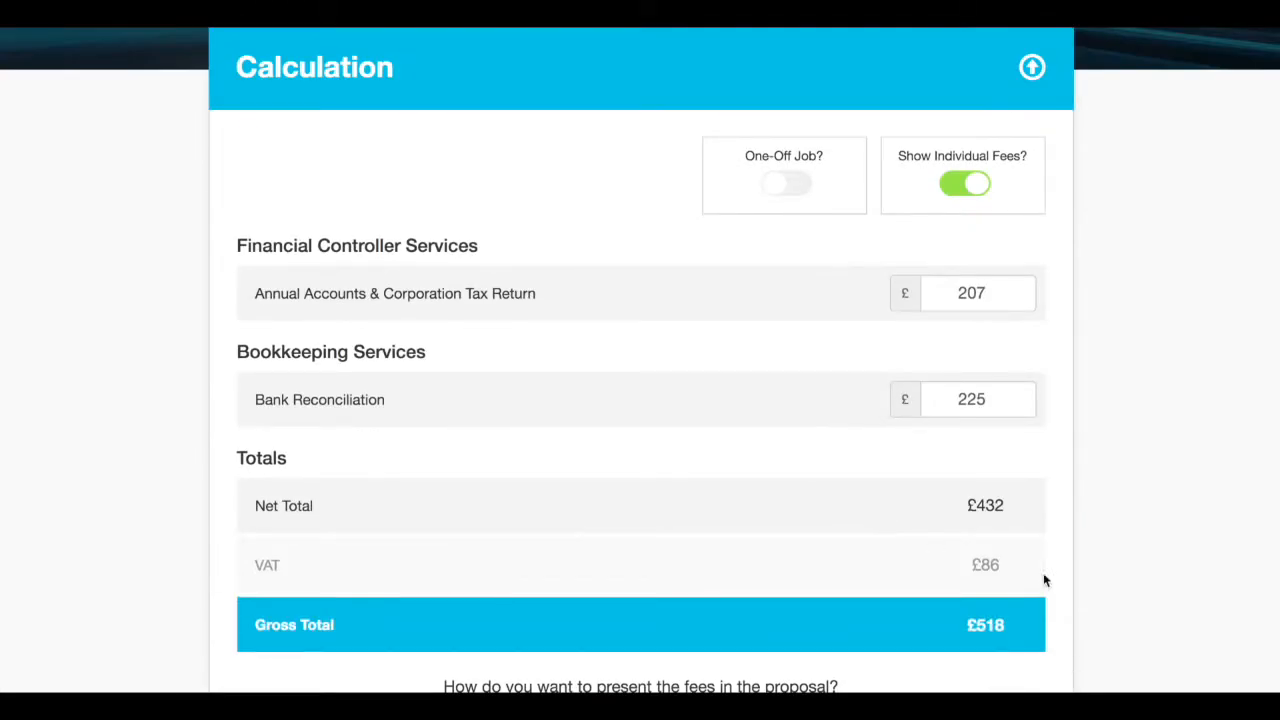
pyautogui.moveTo(1004, 592)
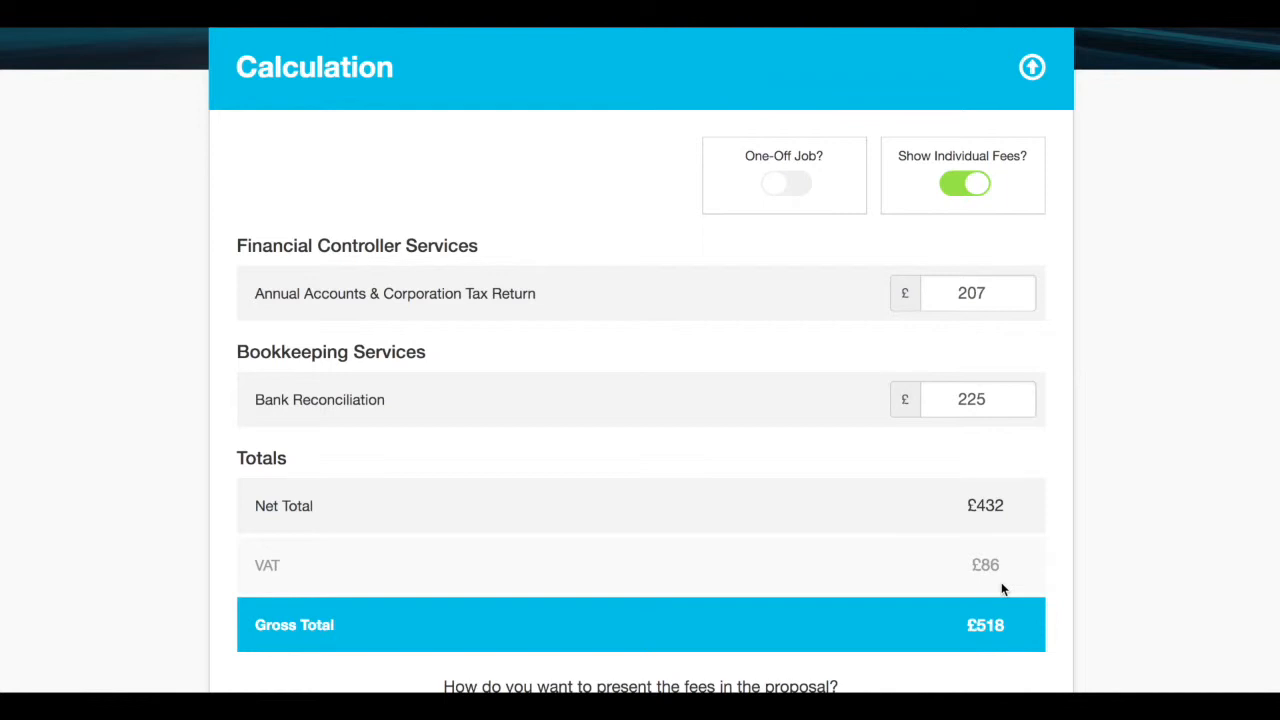